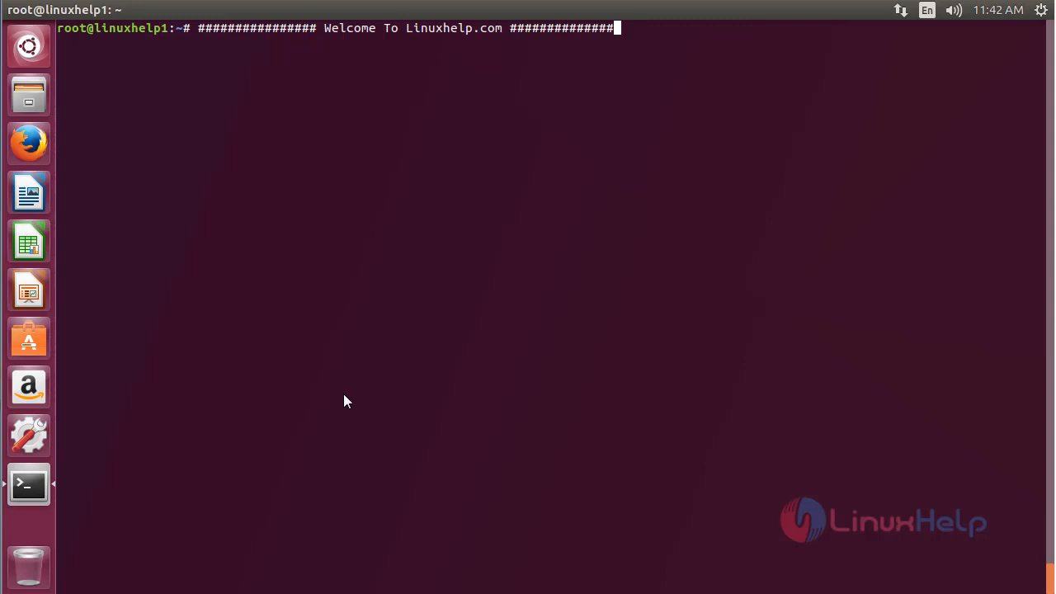
mouse_move(361, 390)
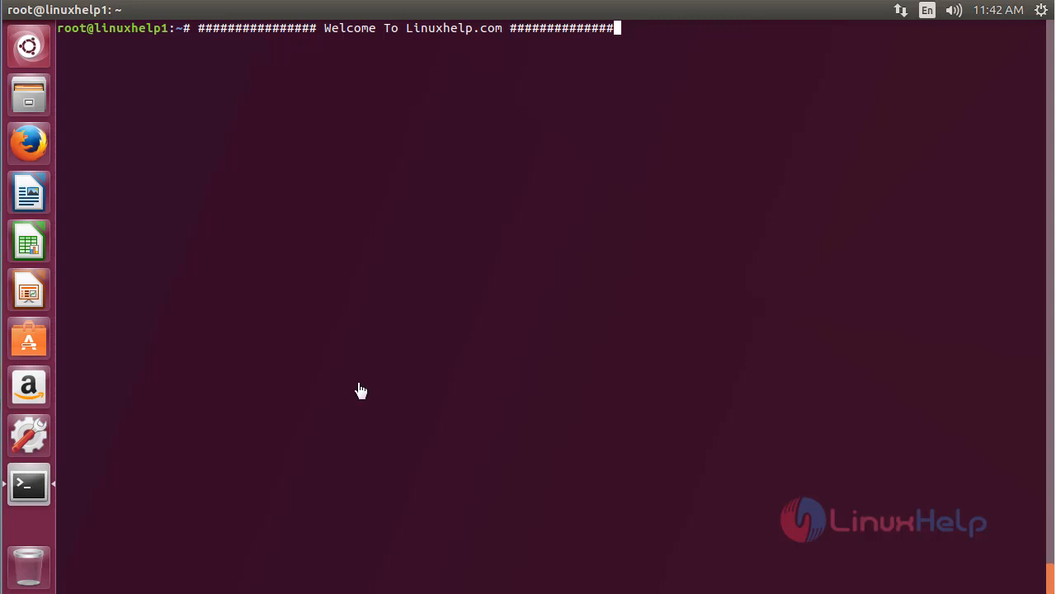
mouse_move(621, 467)
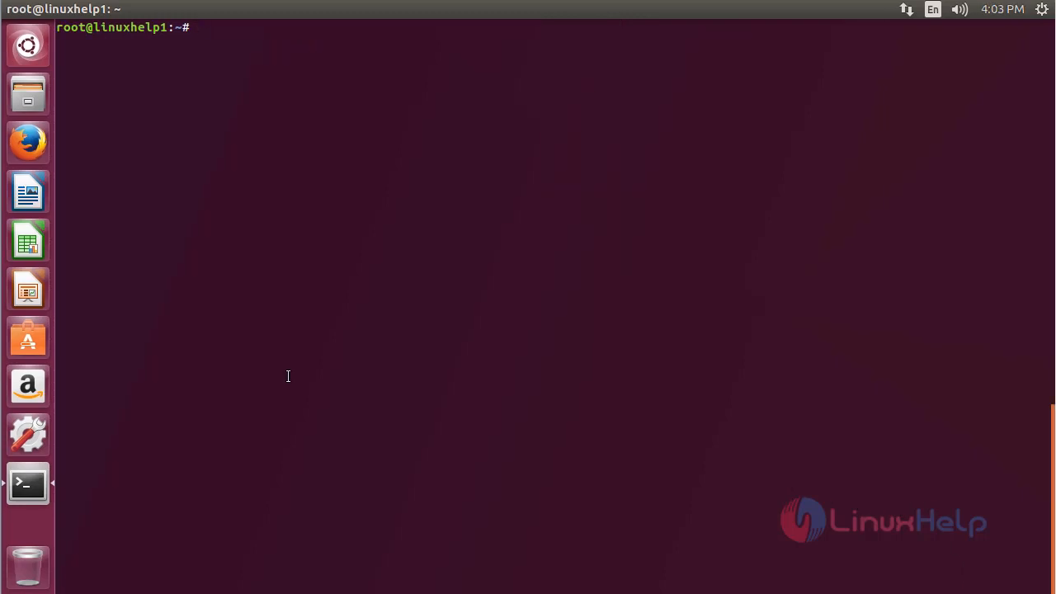
Add the ppa:eugenesan/ppa repository with add-apt-repository and confirm it.
type("add-apt-rep")
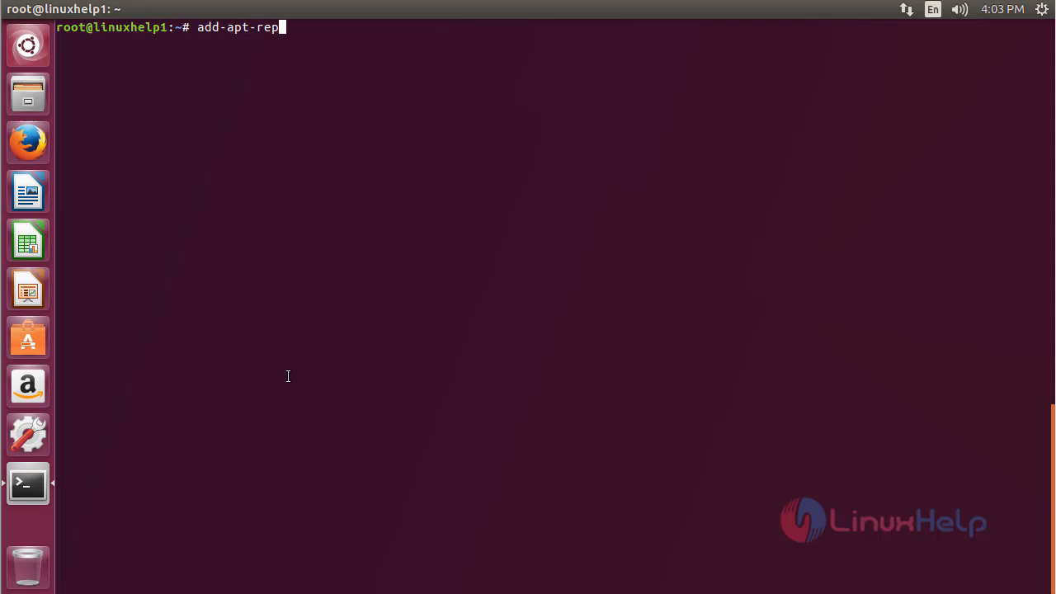
type("ository")
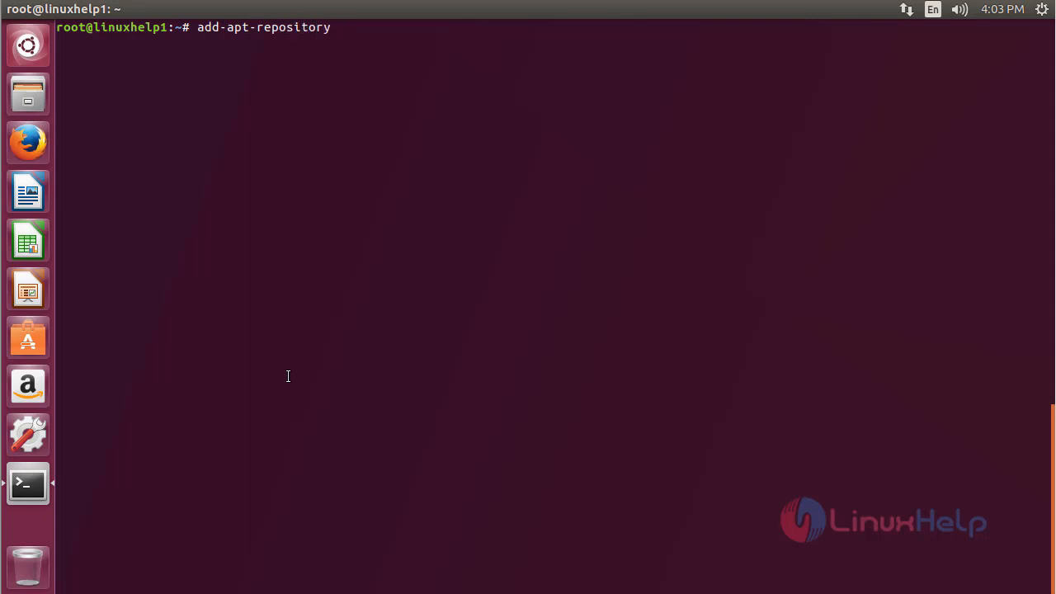
type("ppa:")
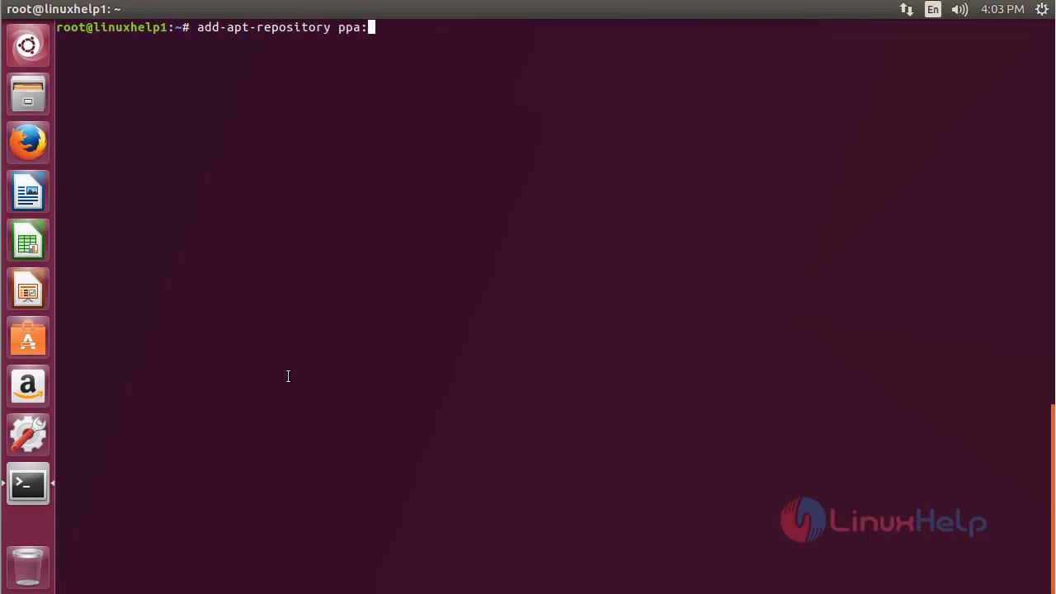
type("eug")
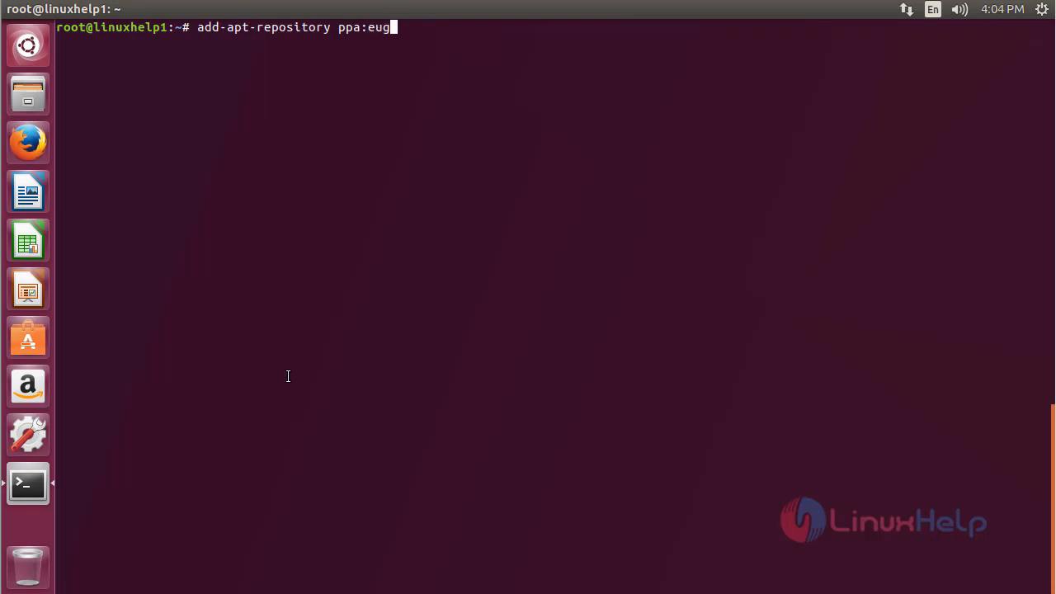
type("en")
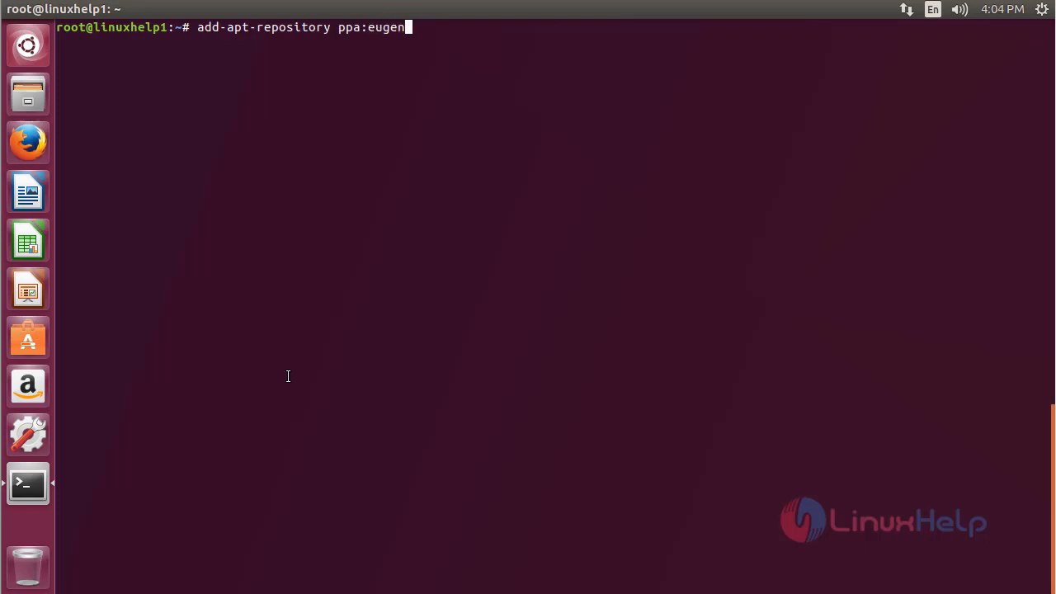
type("san/pp")
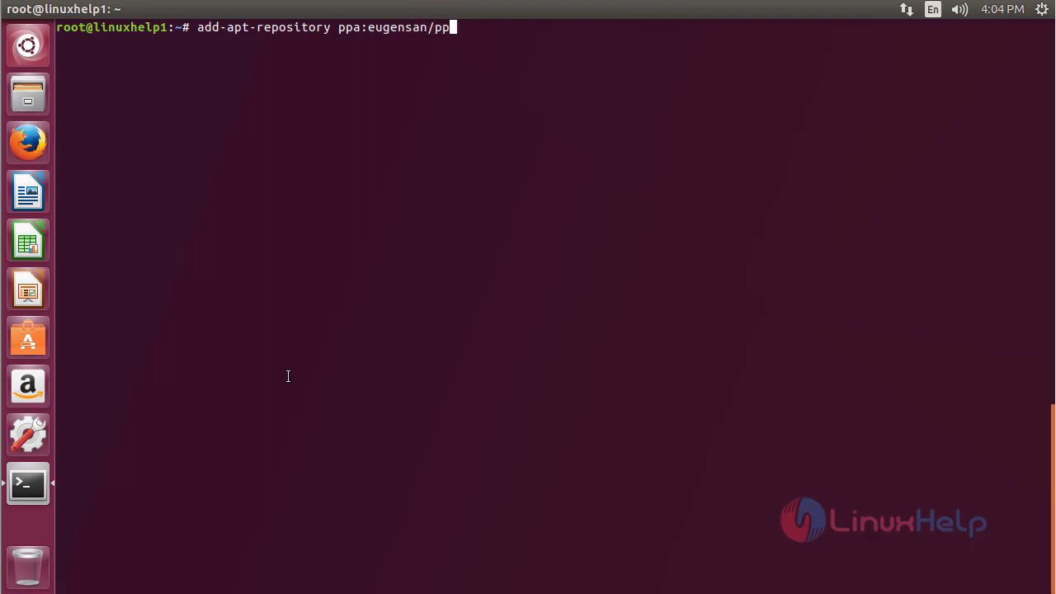
type("a")
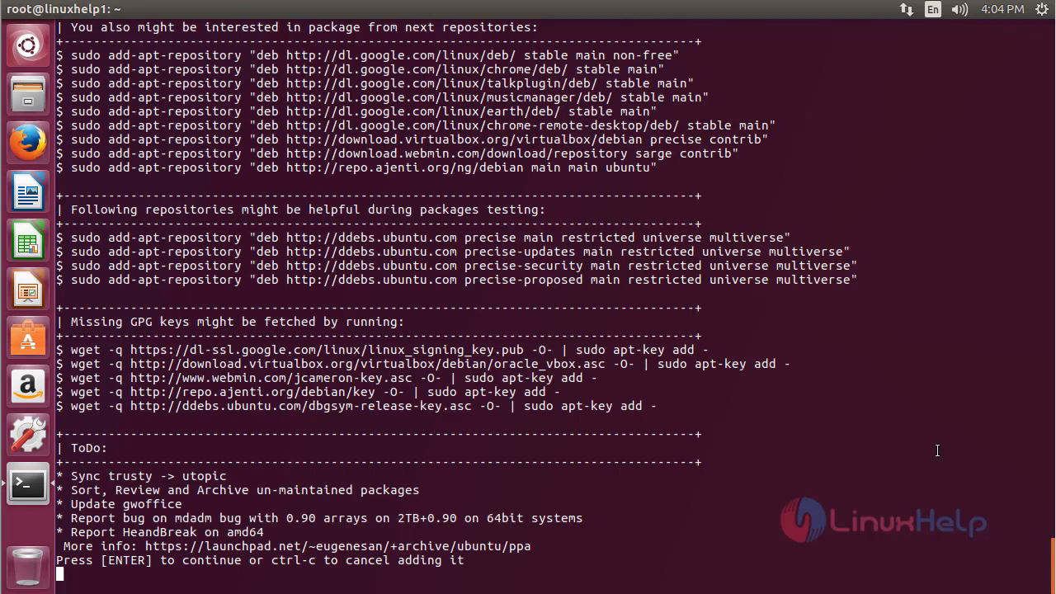
scroll("down", 3)
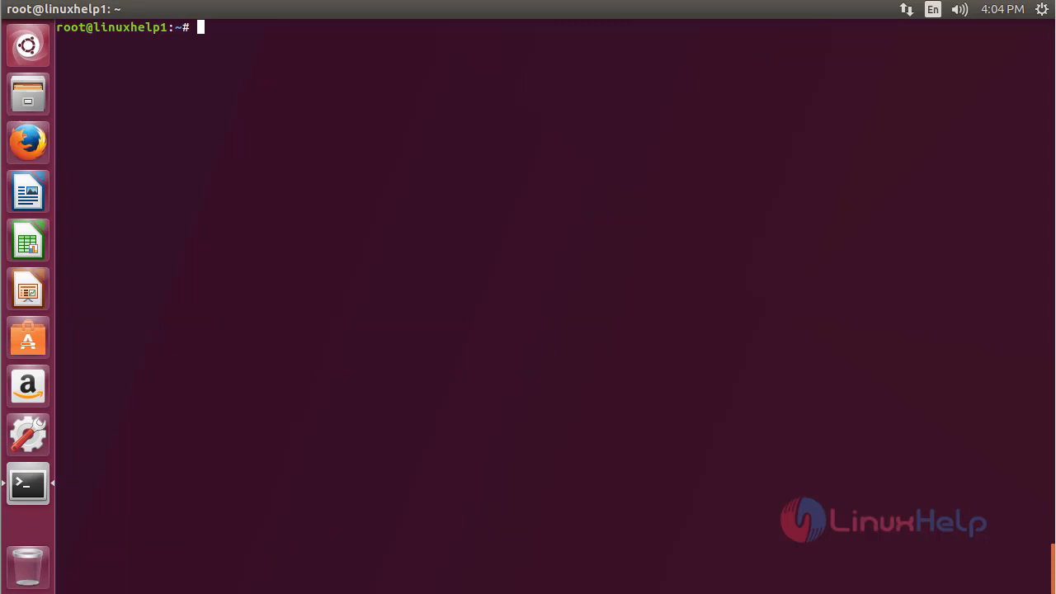
mouse_move(938, 539)
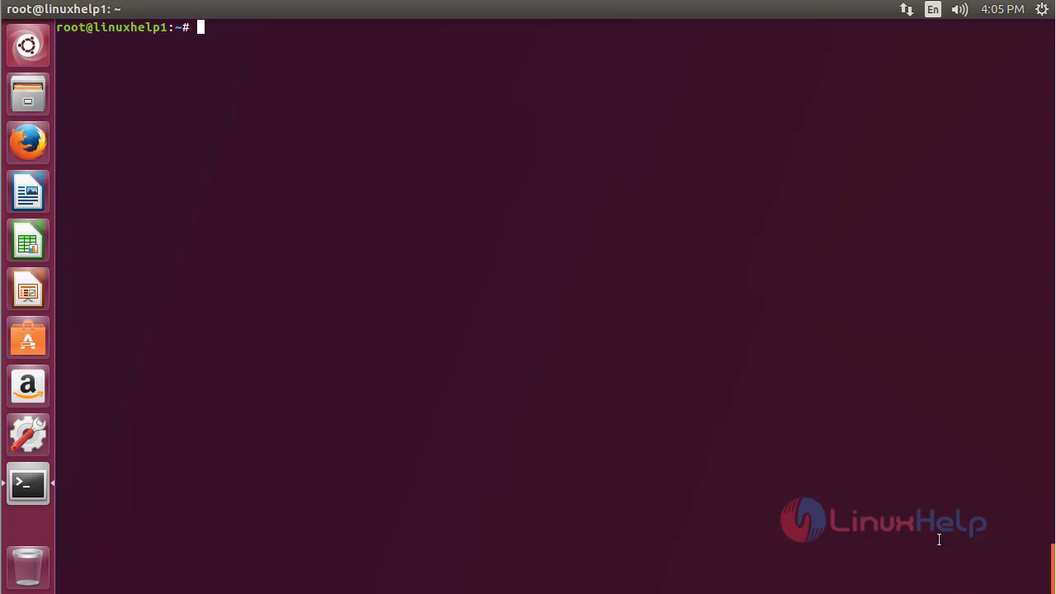
Run apt-get update to fetch package lists including the eugenesan PPA index.
type("a")
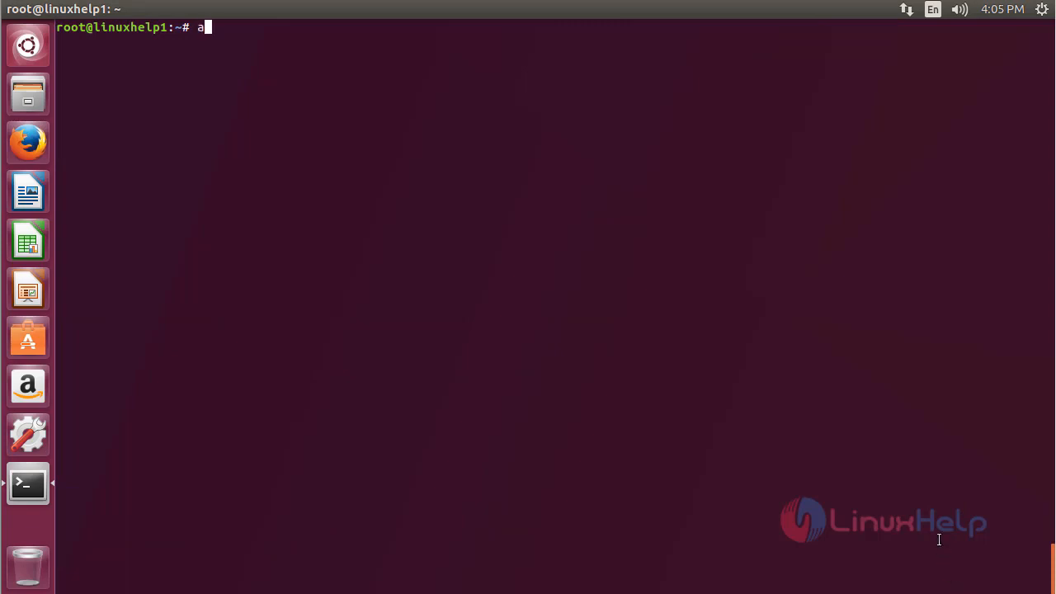
type("pt-get")
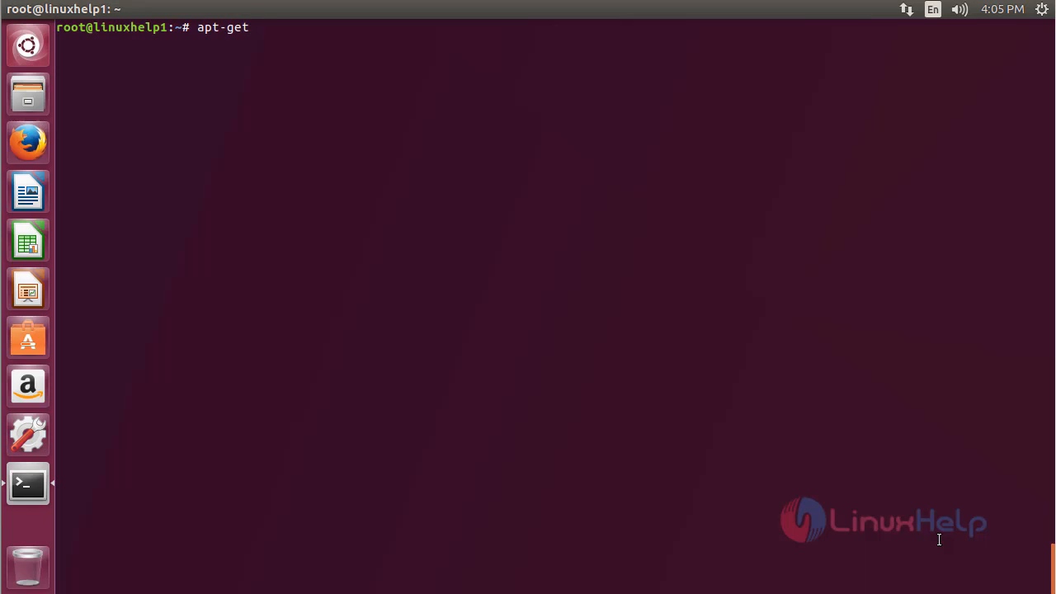
type("update")
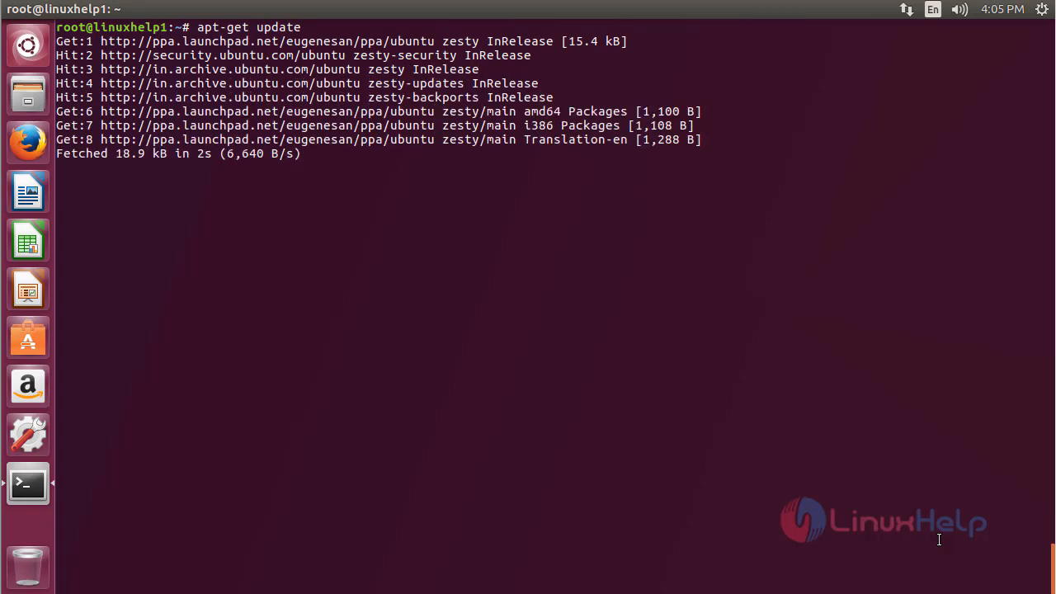
mouse_move(27, 239)
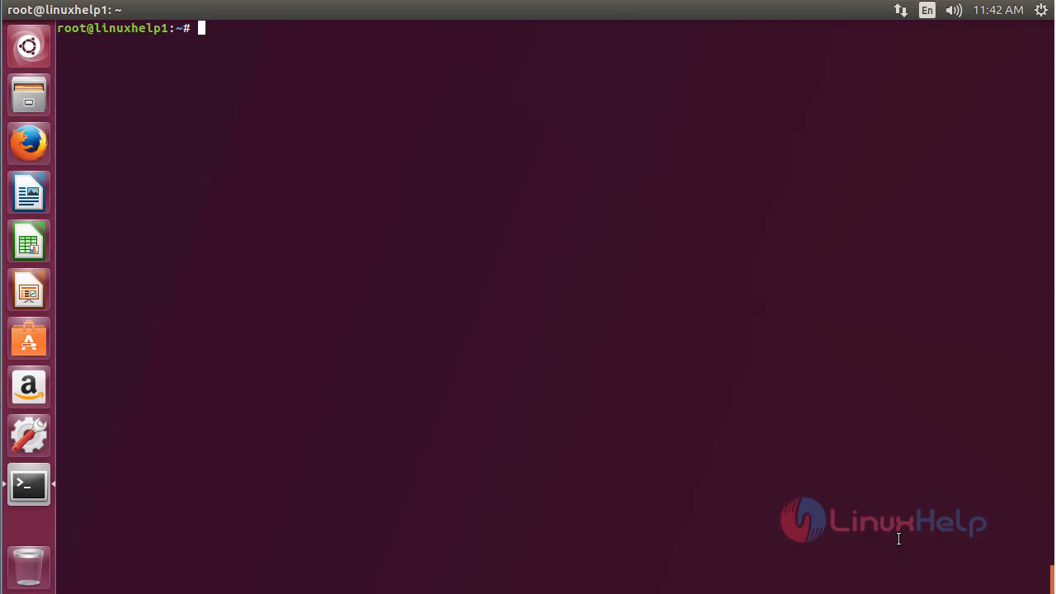
Install caffeine with 'apt-get install caffeine -y'.
type("apt-get")
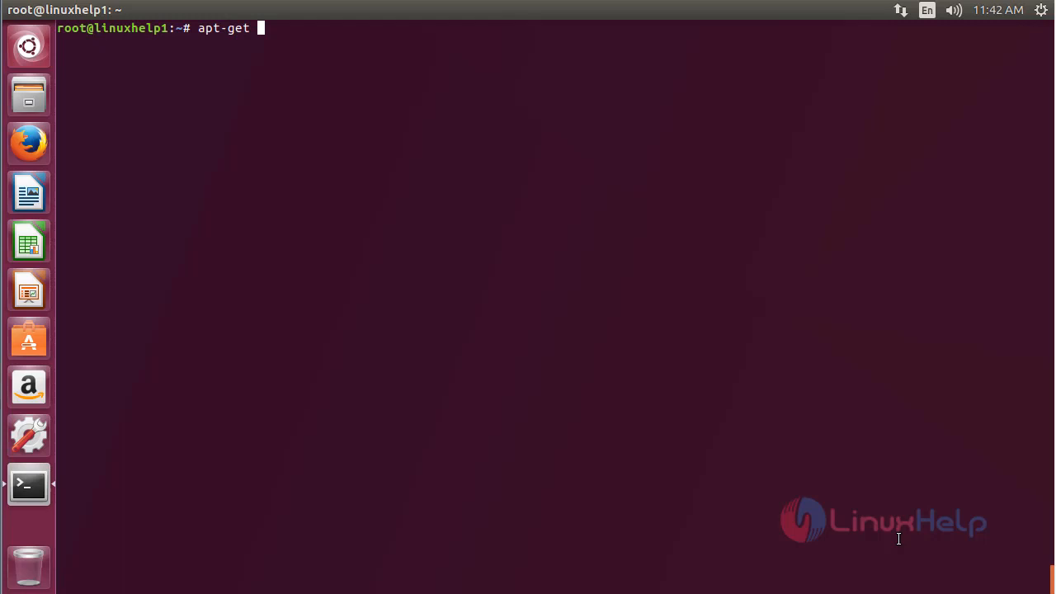
type("install")
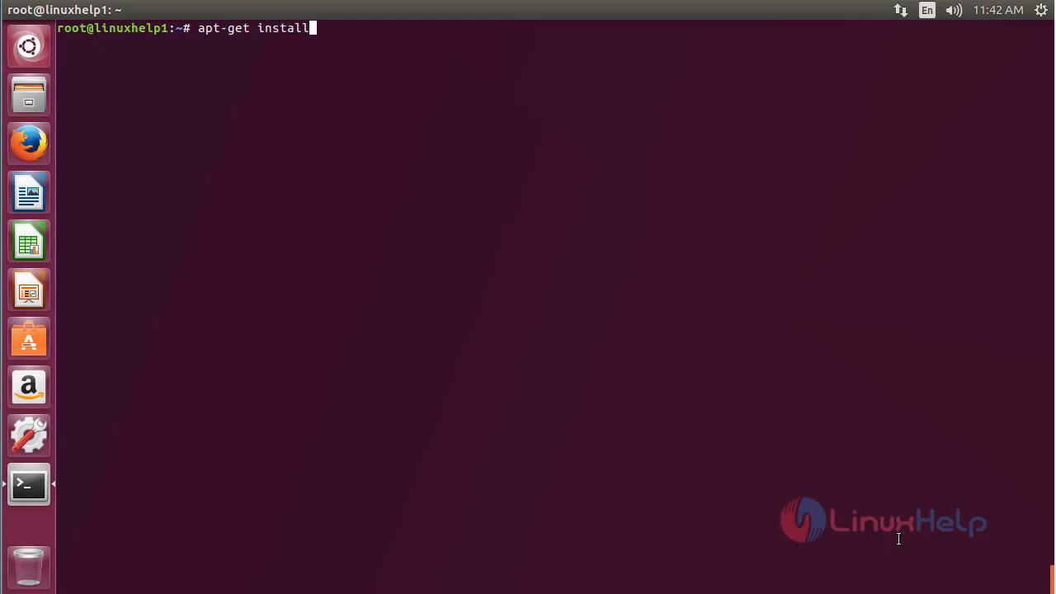
type("a")
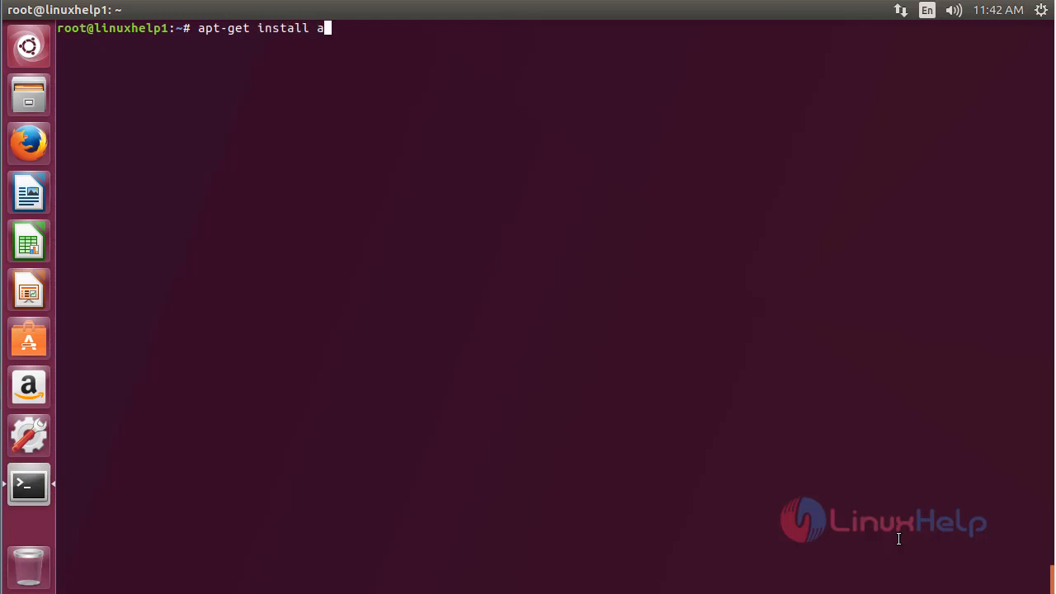
type("caf")
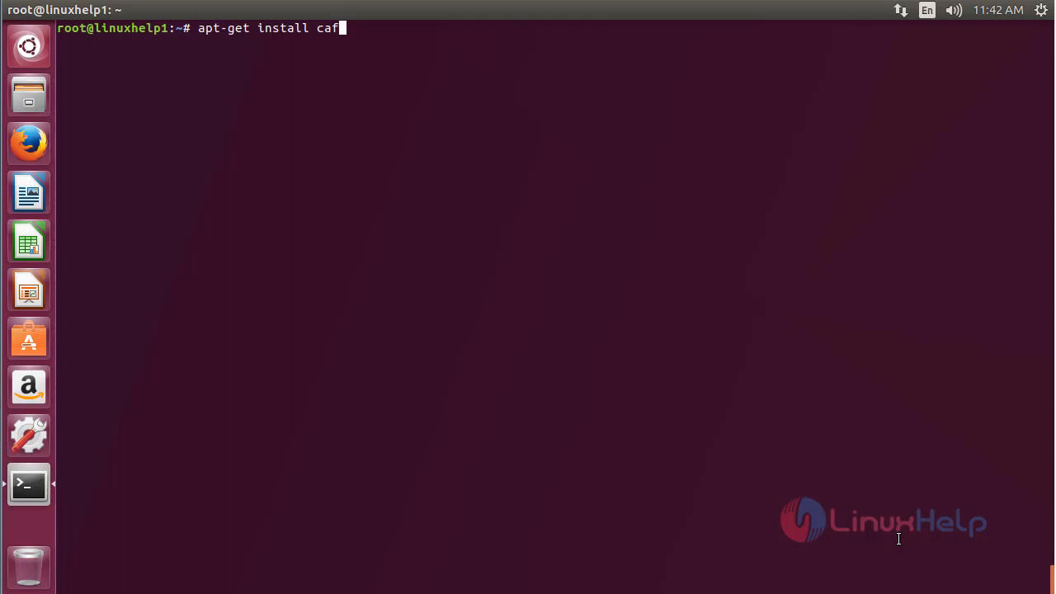
type("feine -y")
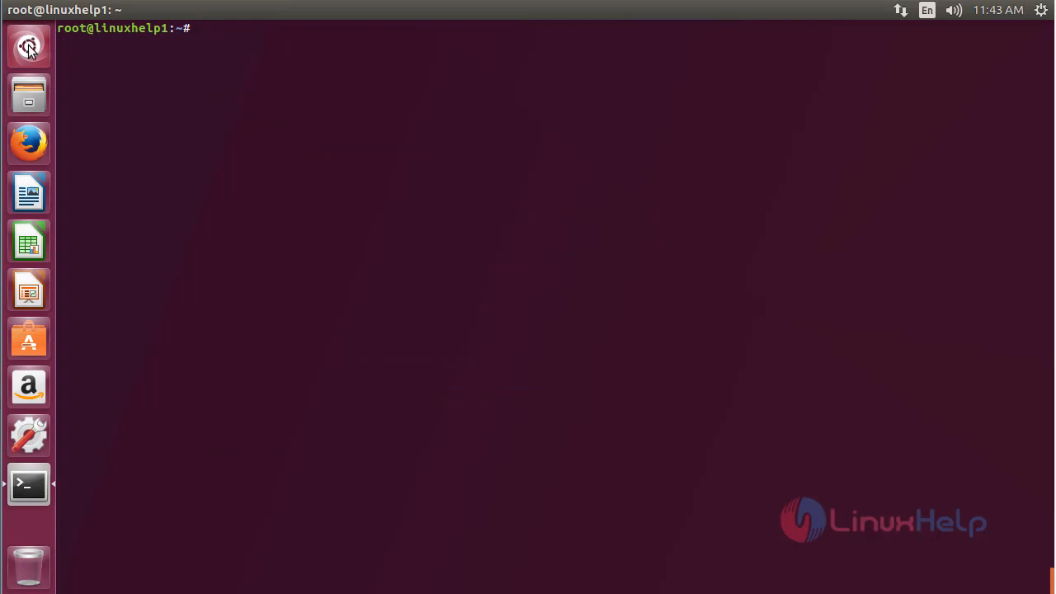
Search the Dash for 'caff' and launch Caffeine Indicator.
left_click(29, 46)
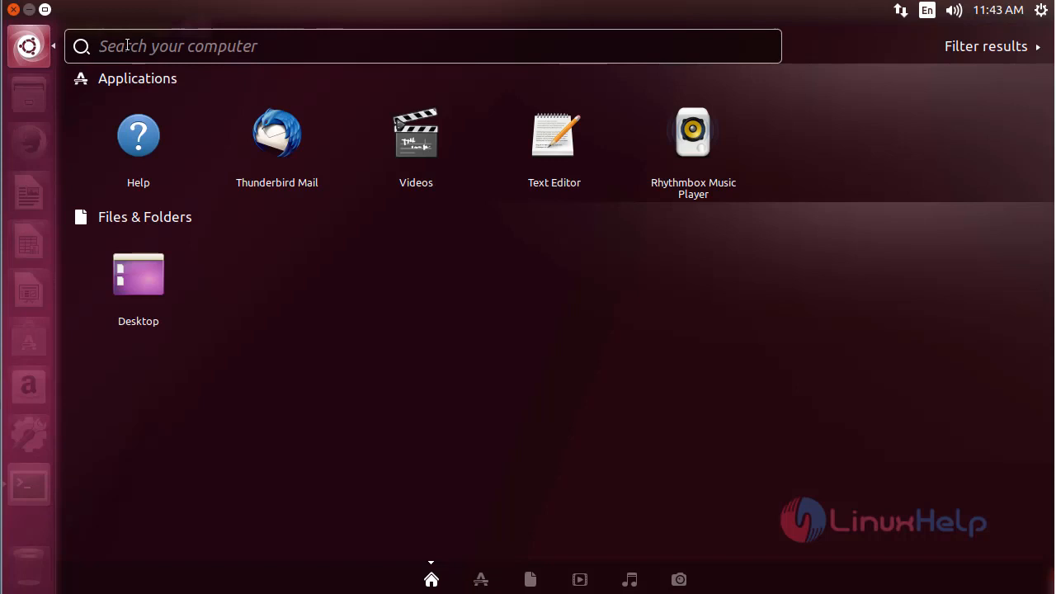
type("caff")
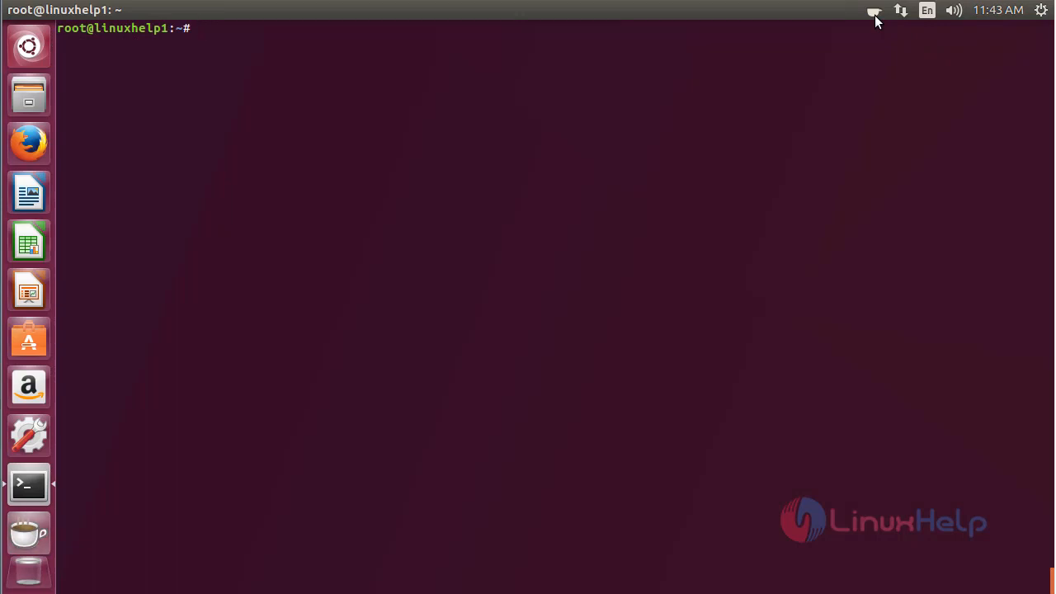
Activate Caffeine from the panel cup icon, then show its About dialog.
left_click(874, 10)
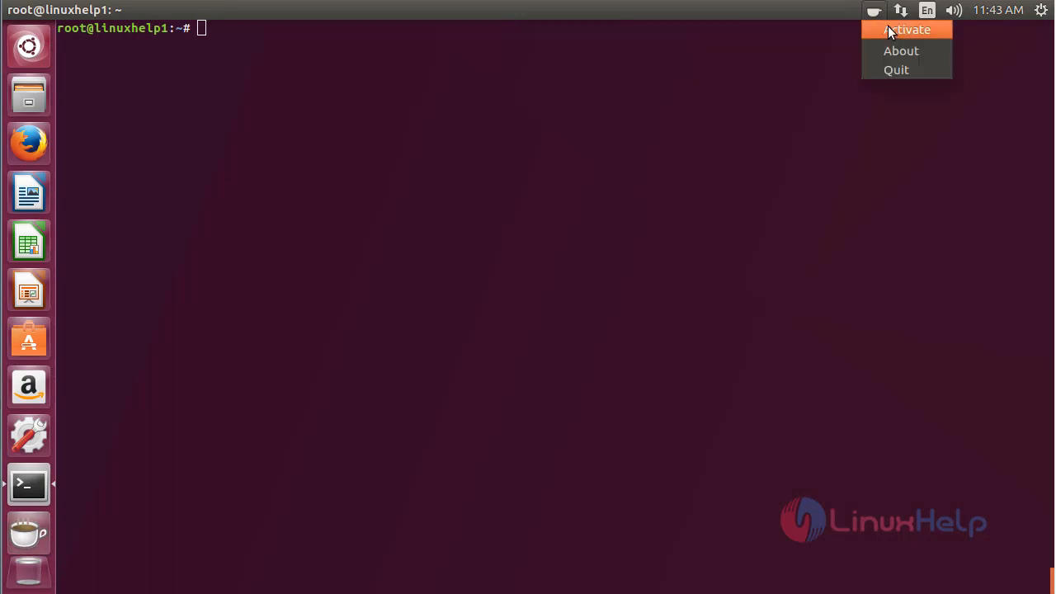
mouse_move(911, 39)
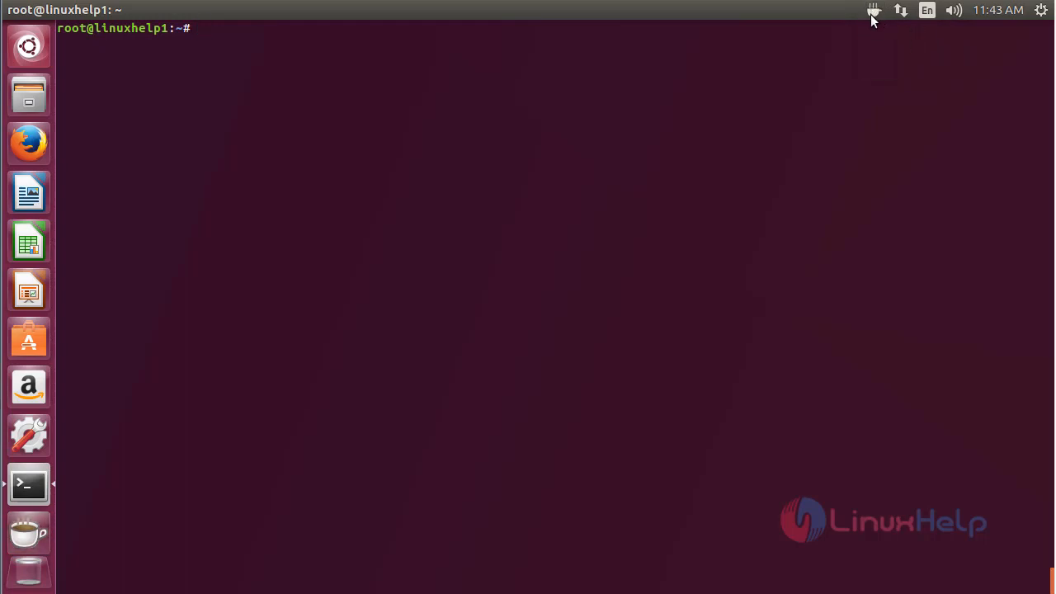
left_click(873, 9)
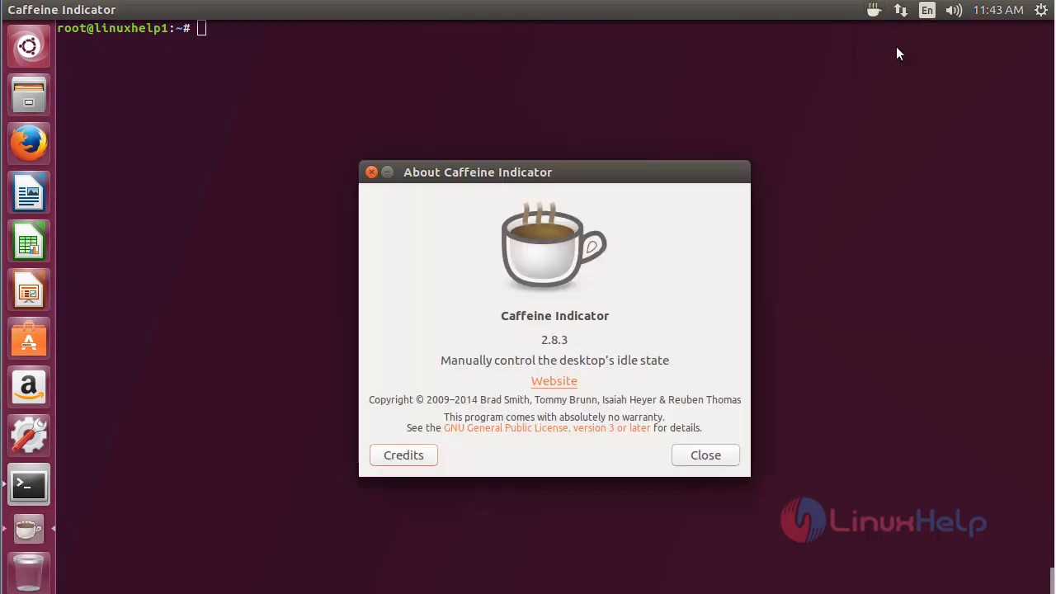
mouse_move(586, 330)
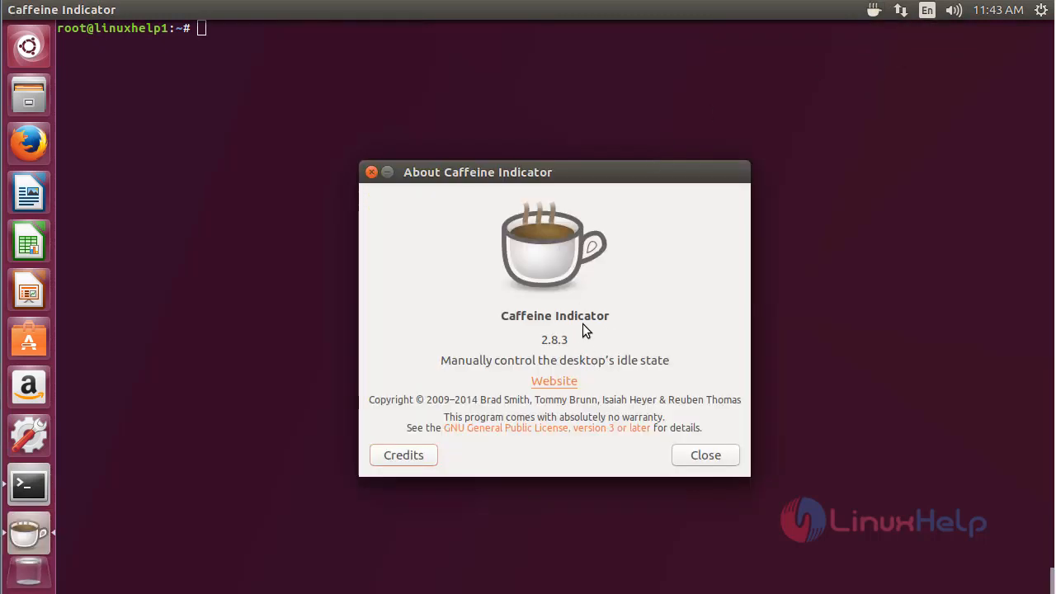
mouse_move(584, 368)
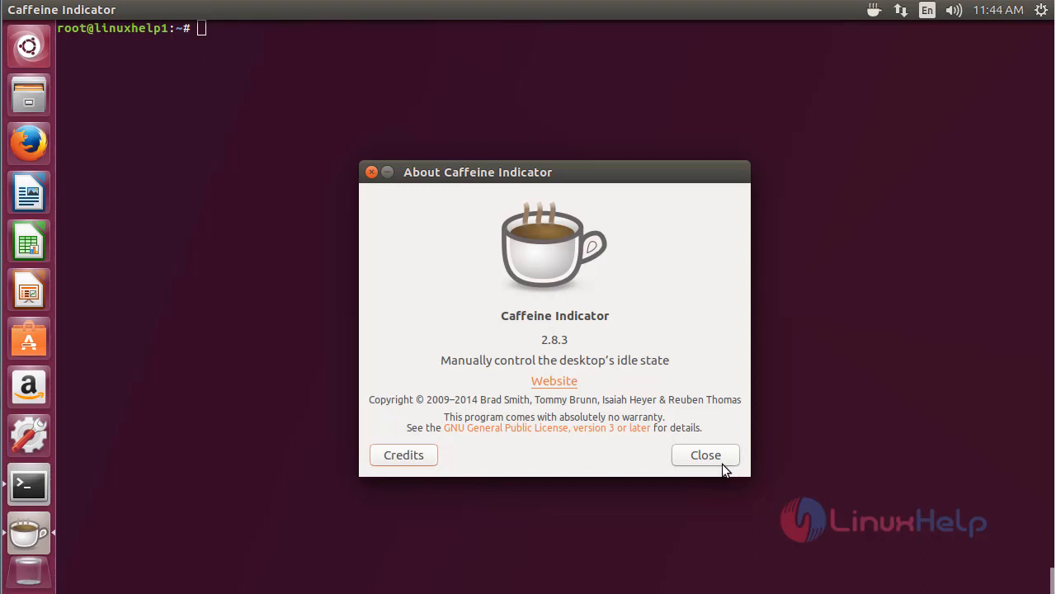
Close the About Caffeine Indicator dialog.
left_click(705, 454)
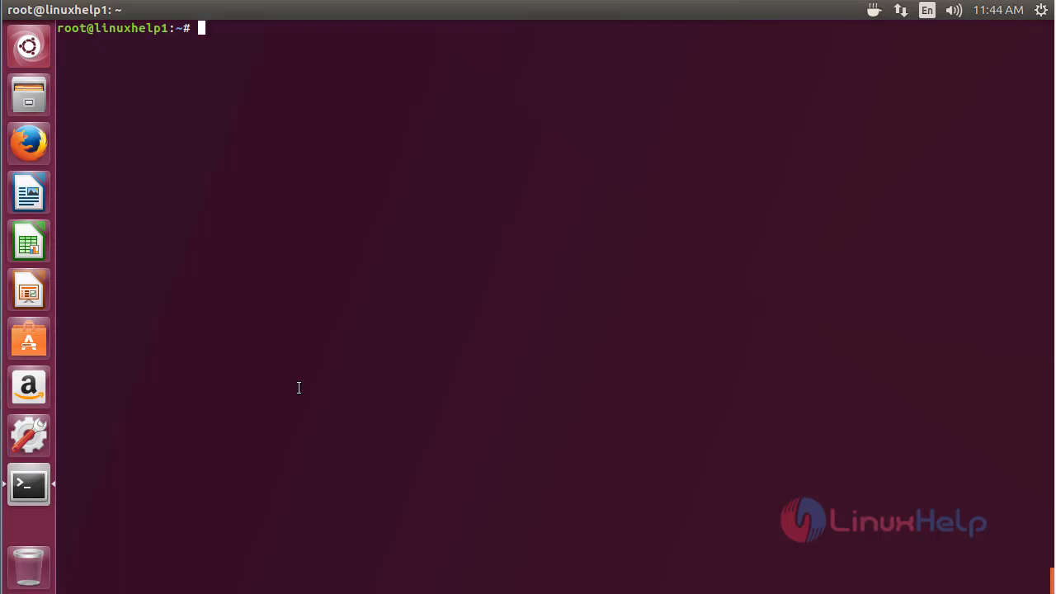
Remove caffeine with 'apt-get remove caffeine -y'.
type("apt-get")
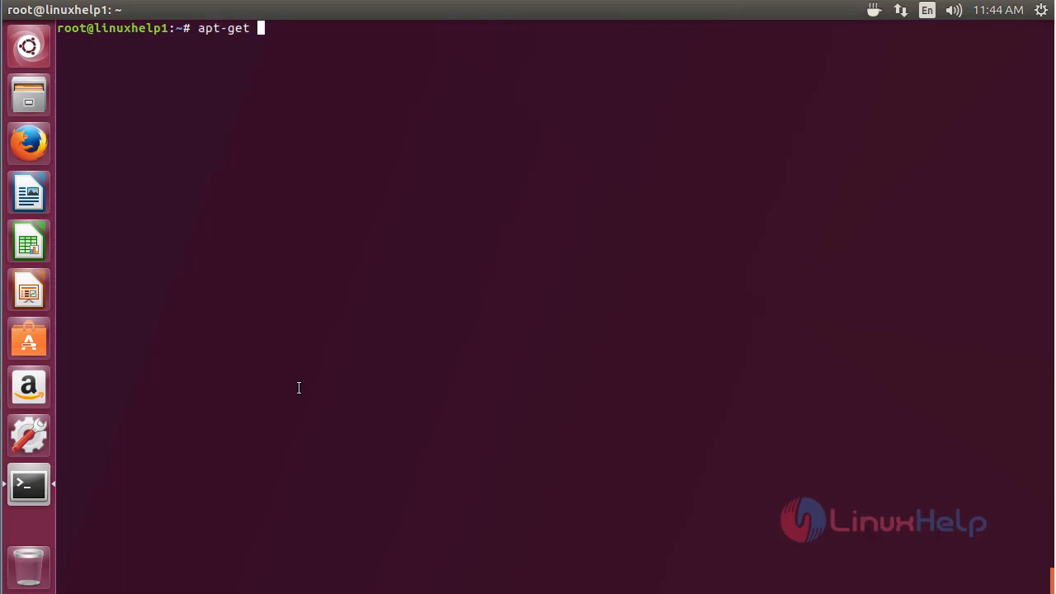
type("remove")
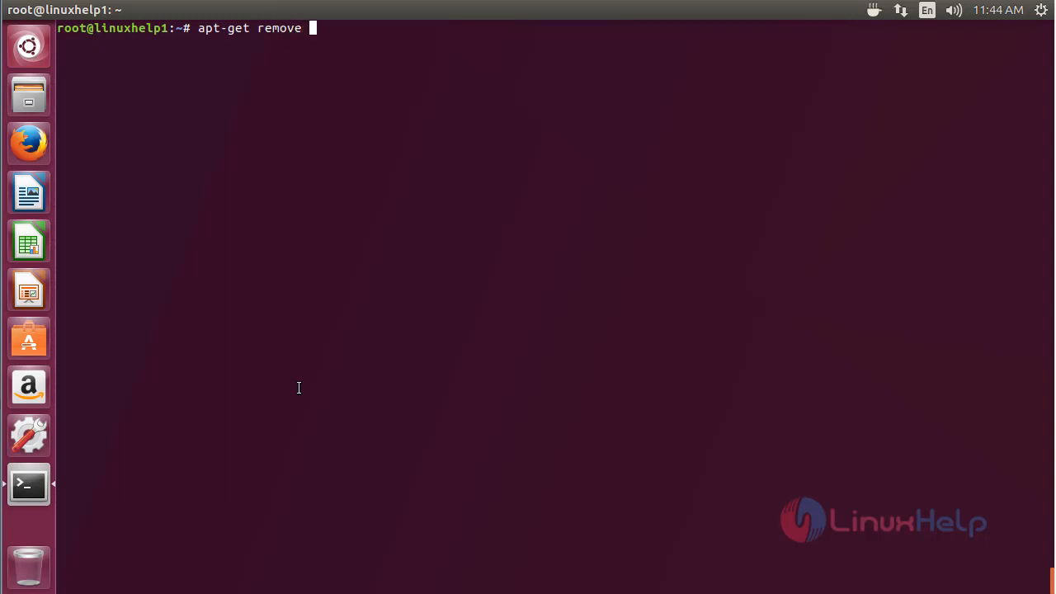
type("caff")
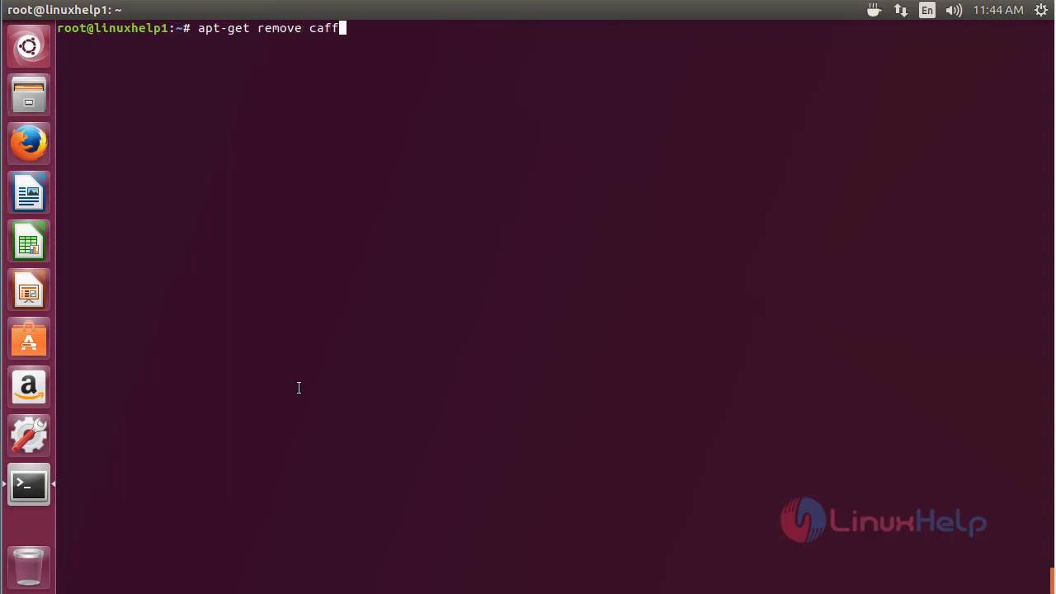
type("eine")
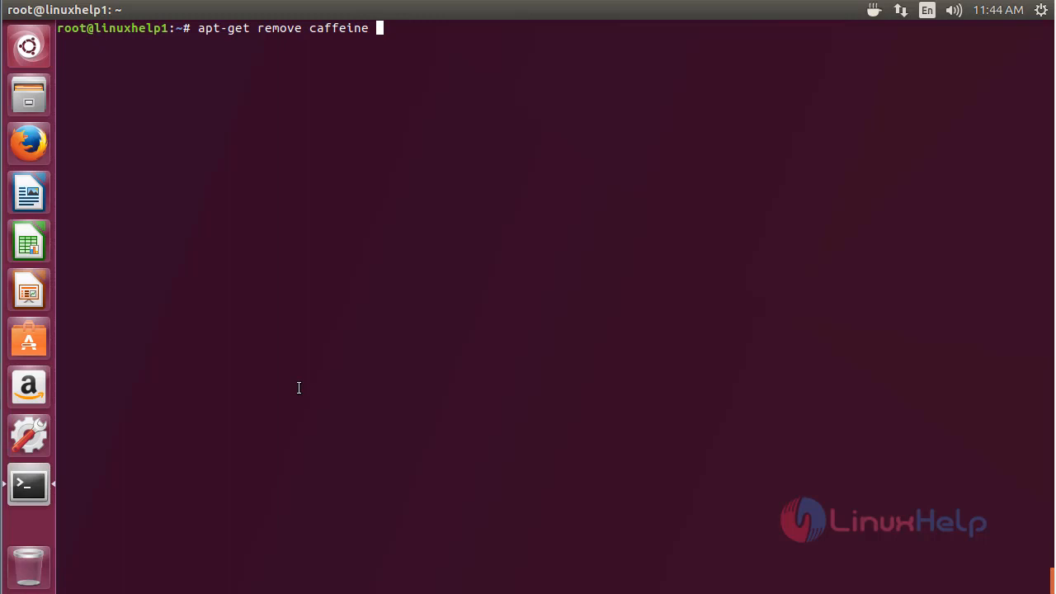
type("-y")
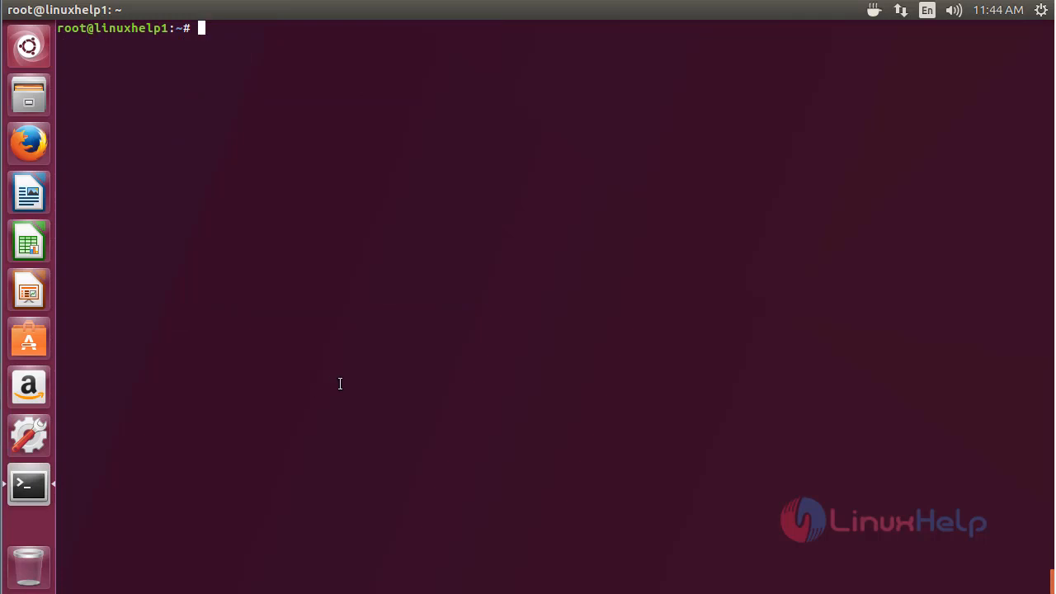
mouse_move(856, 477)
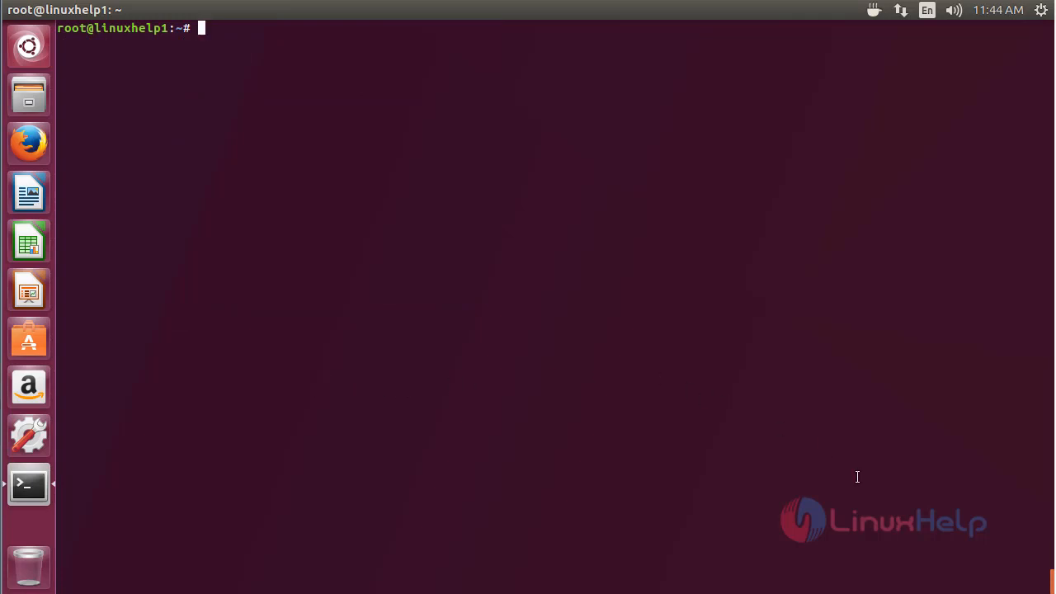